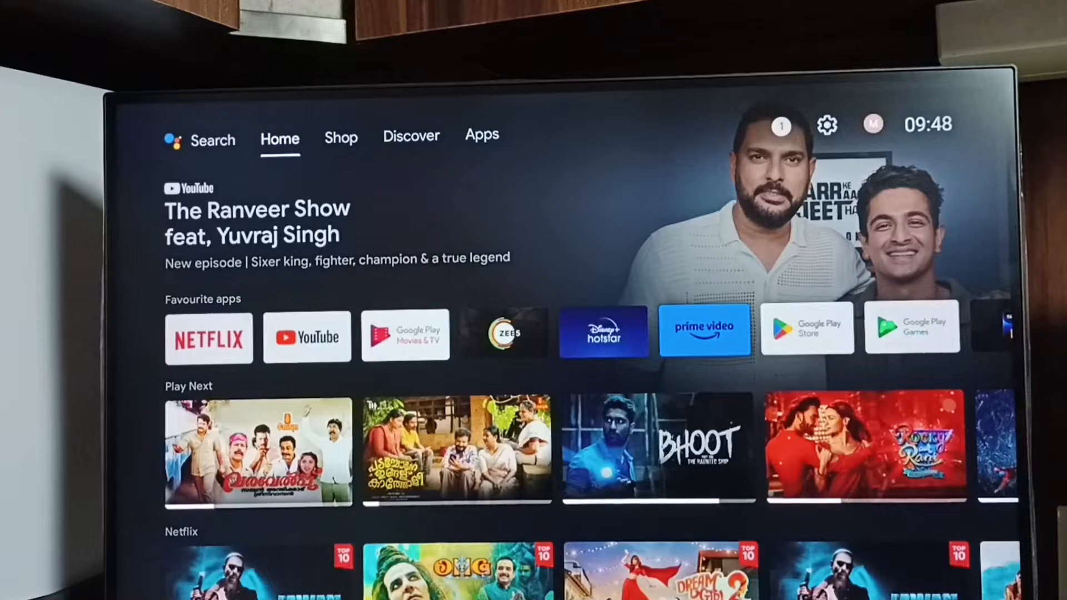
Move across Discover and Apps to reach the gear icon and enter the TV Settings panel.
left_click(410, 135)
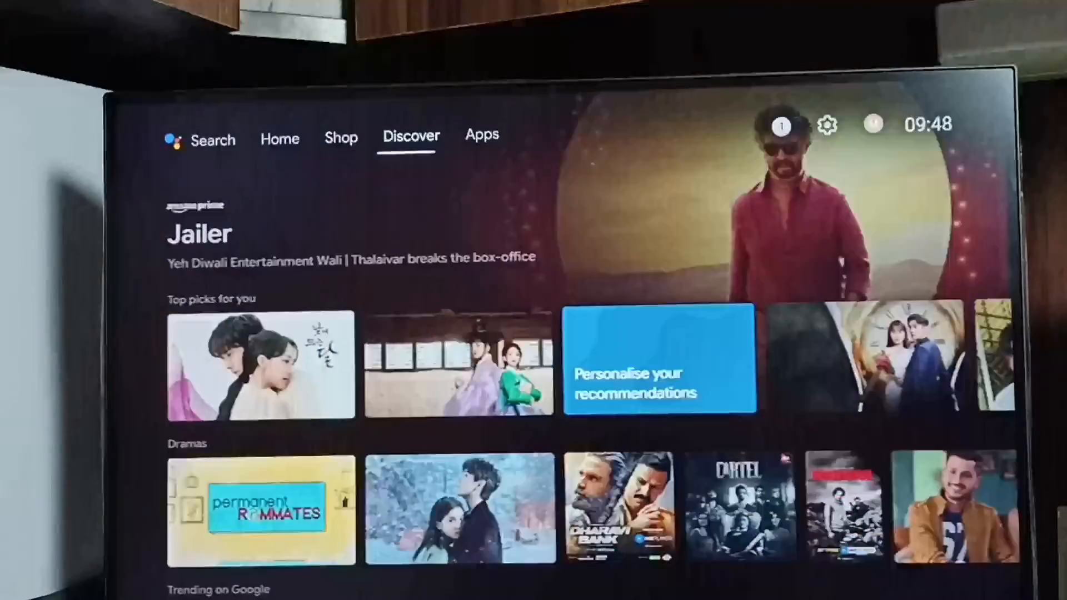
left_click(482, 136)
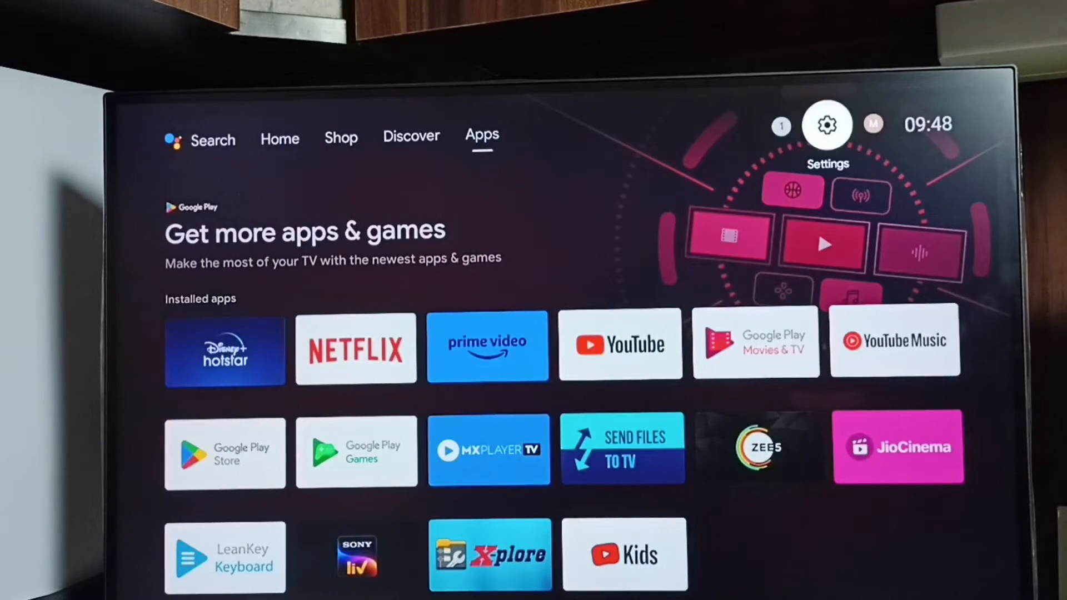
left_click(826, 125)
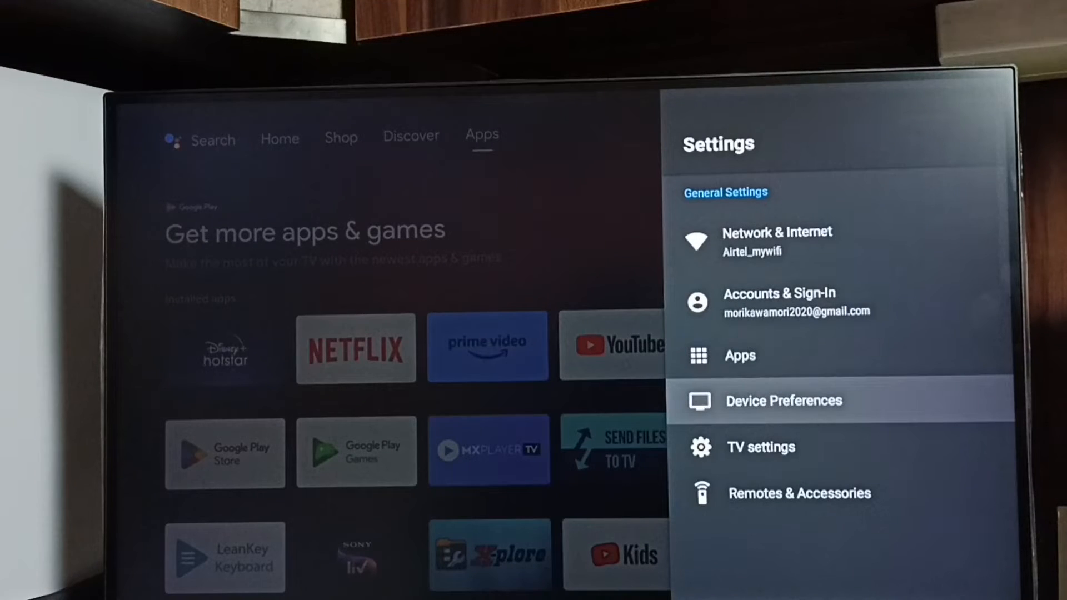
From Device Preferences > About, tap Build until 'You are now a developer!' appears, then go back.
left_click(783, 400)
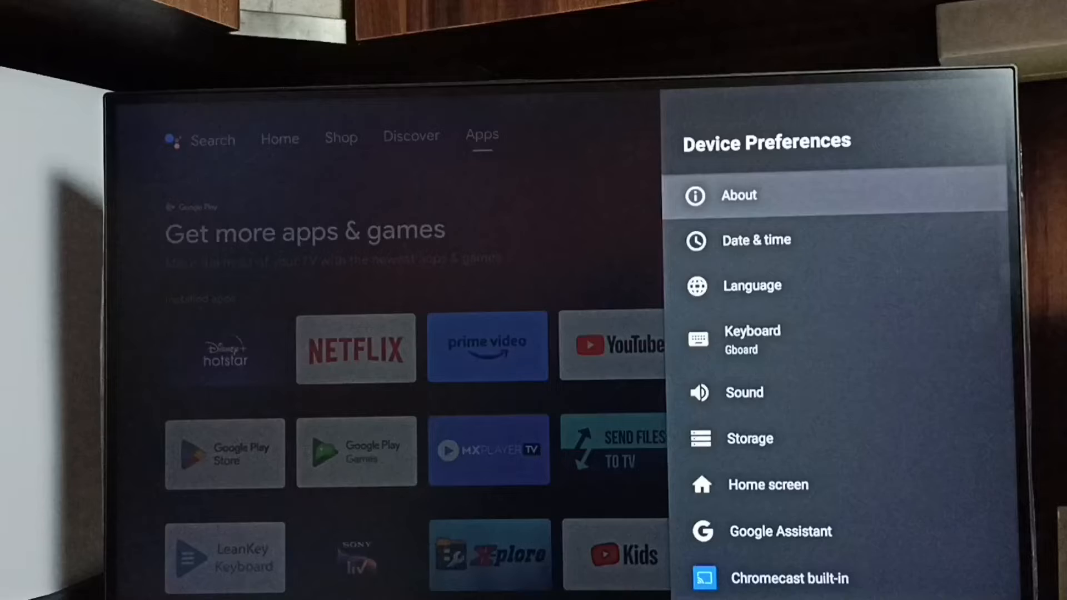
left_click(738, 195)
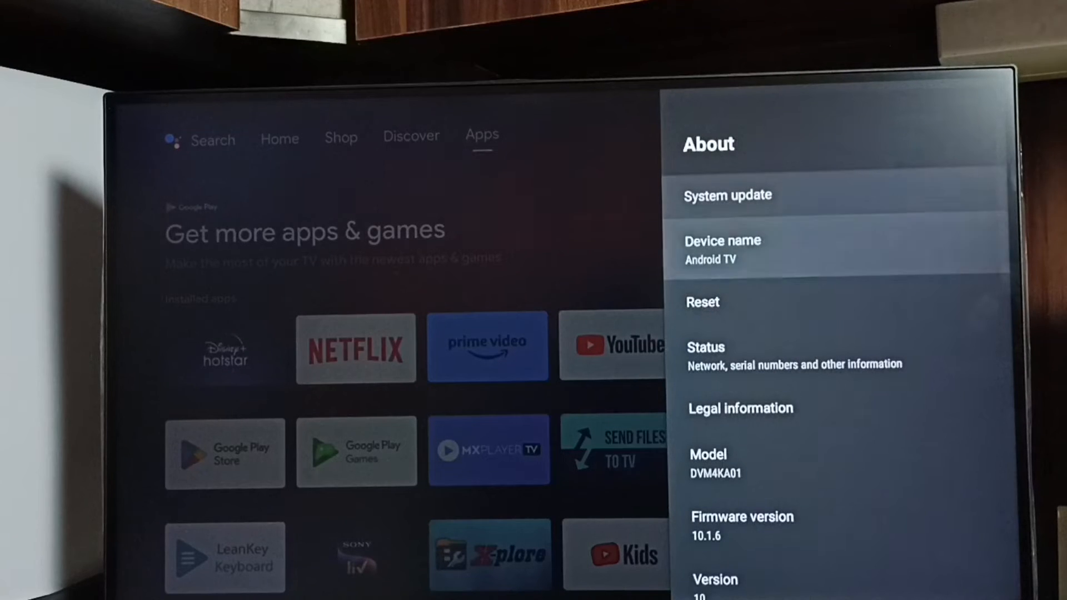
scroll("down", 3)
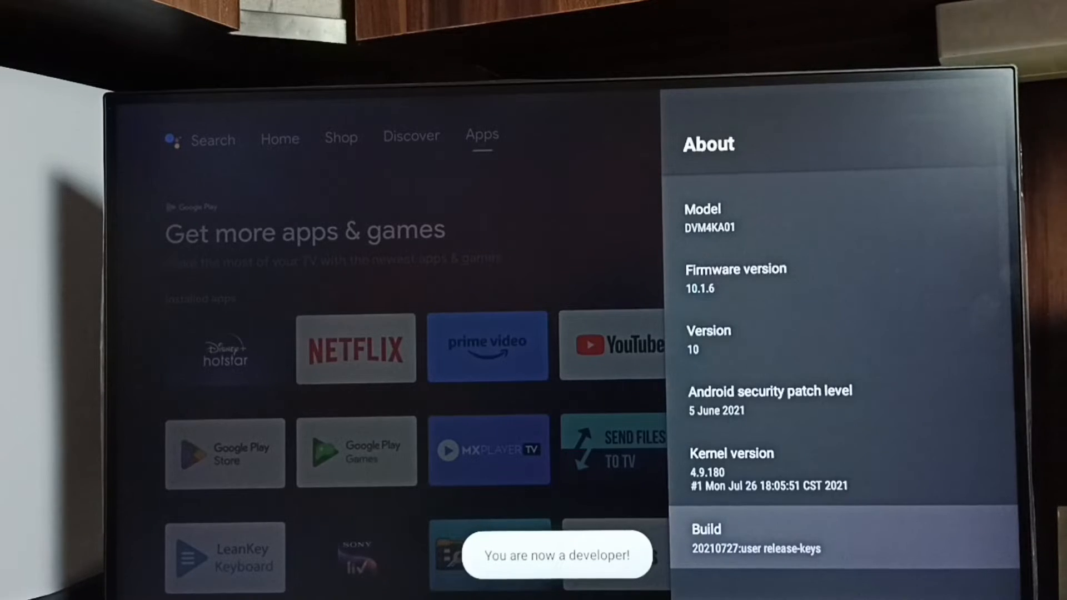
key("Back")
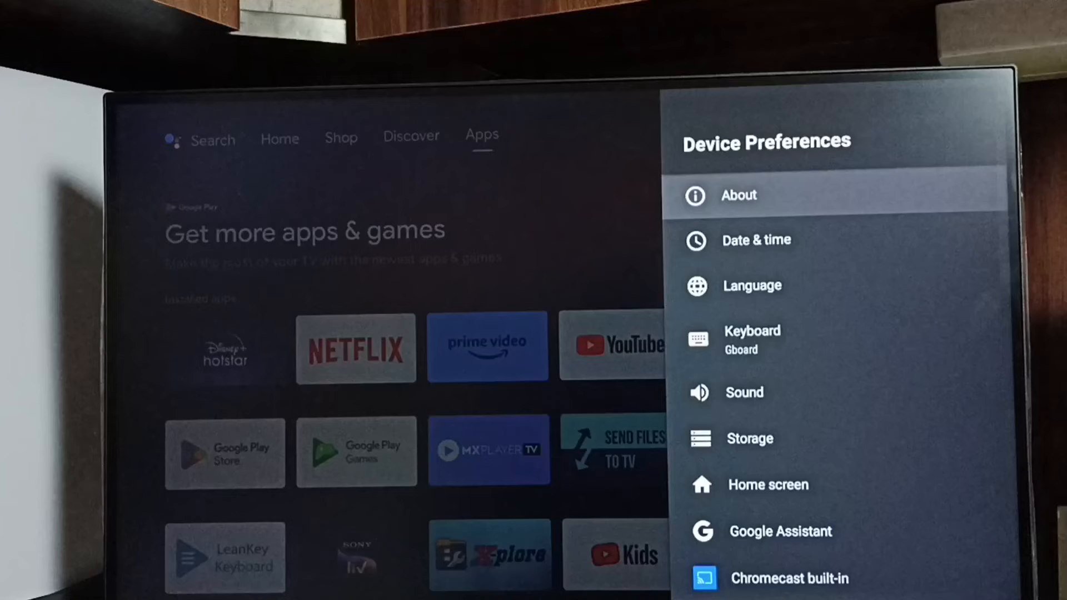
Scroll down Device Preferences and enter the newly listed Developer options.
scroll("down", 3)
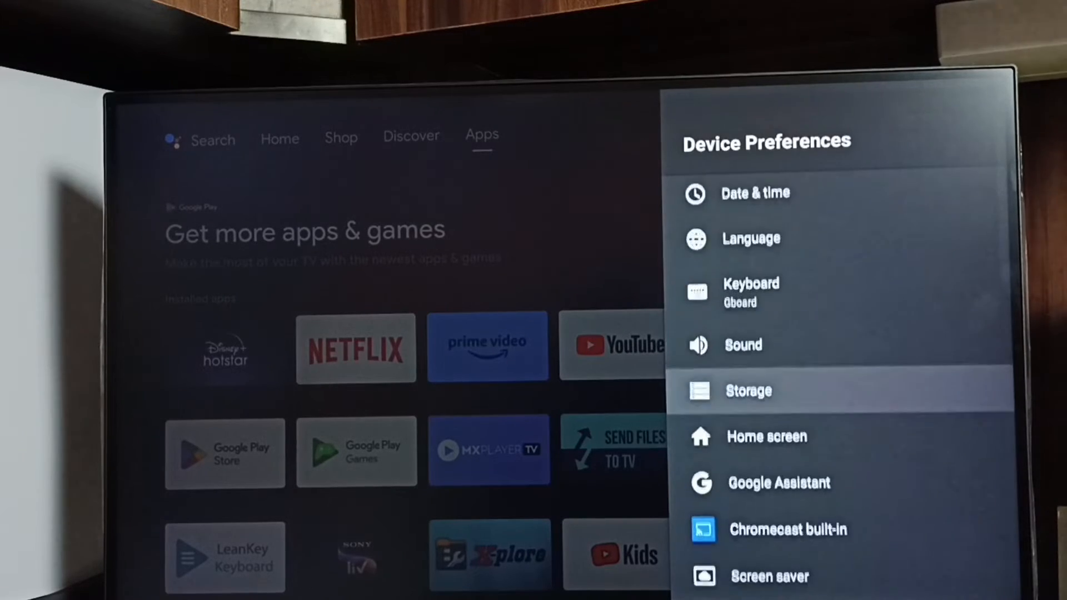
scroll("down", 3)
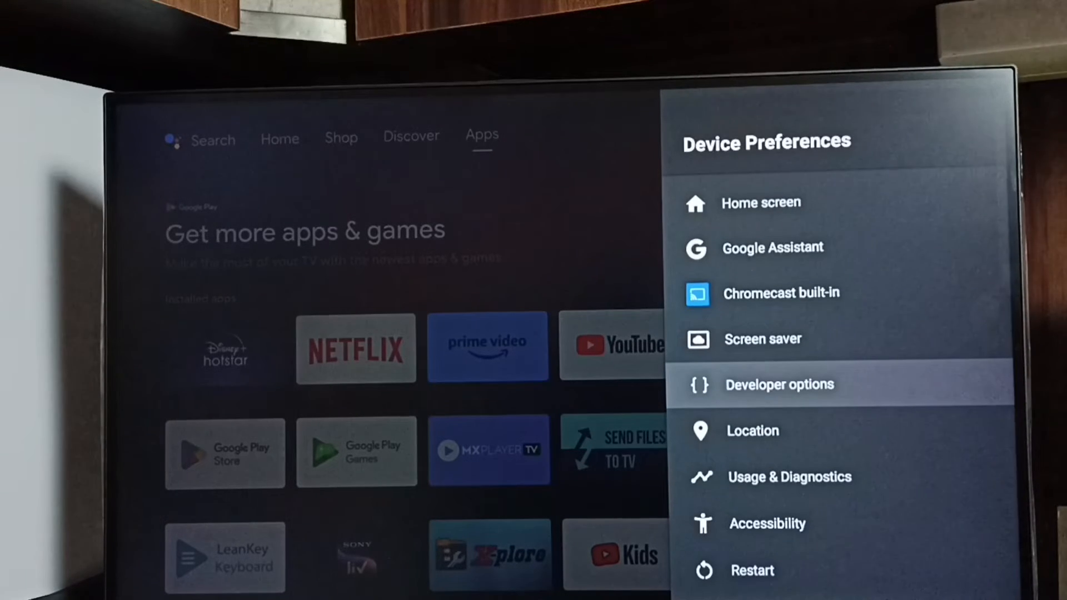
left_click(780, 384)
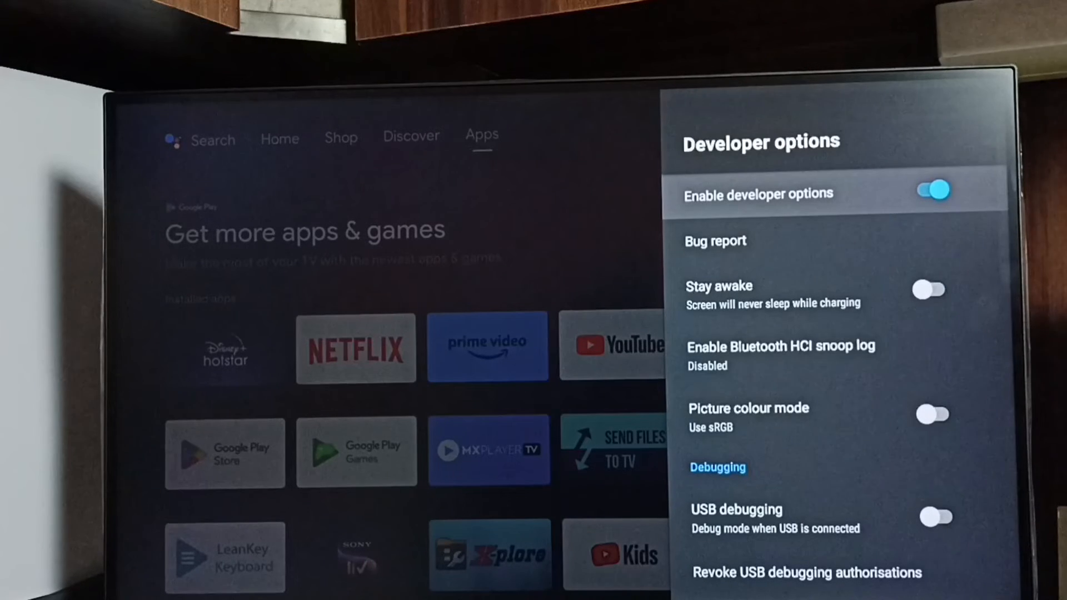
scroll("down", 3)
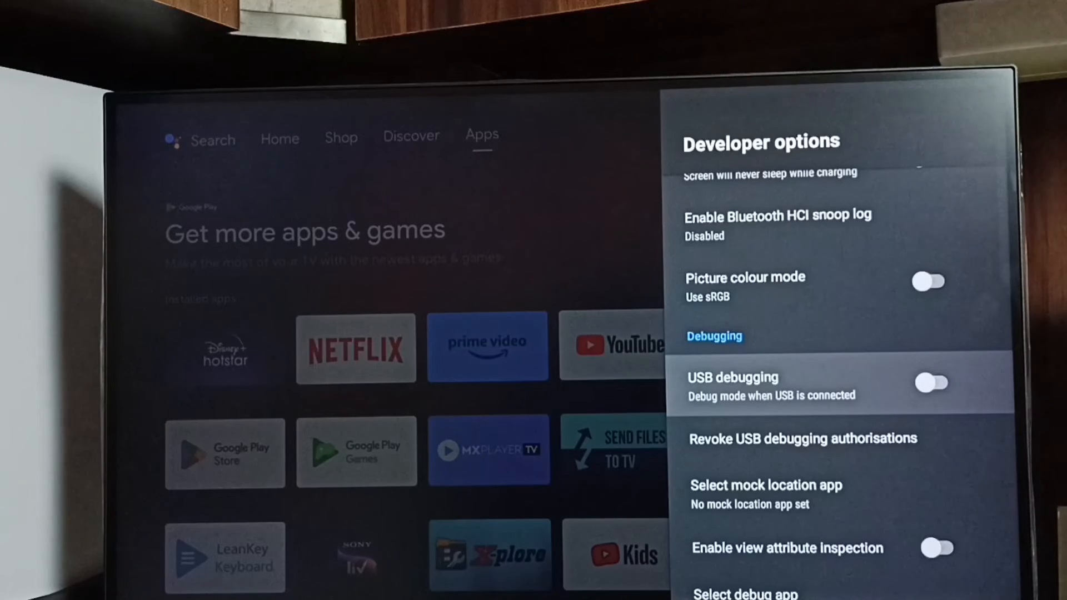
left_click(931, 383)
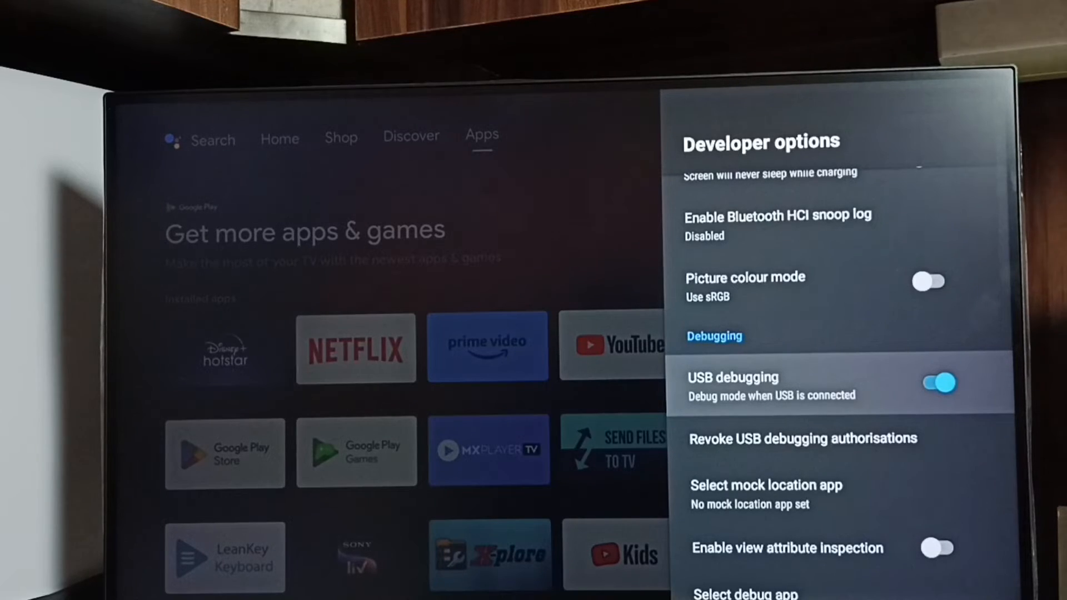
scroll("down", 3)
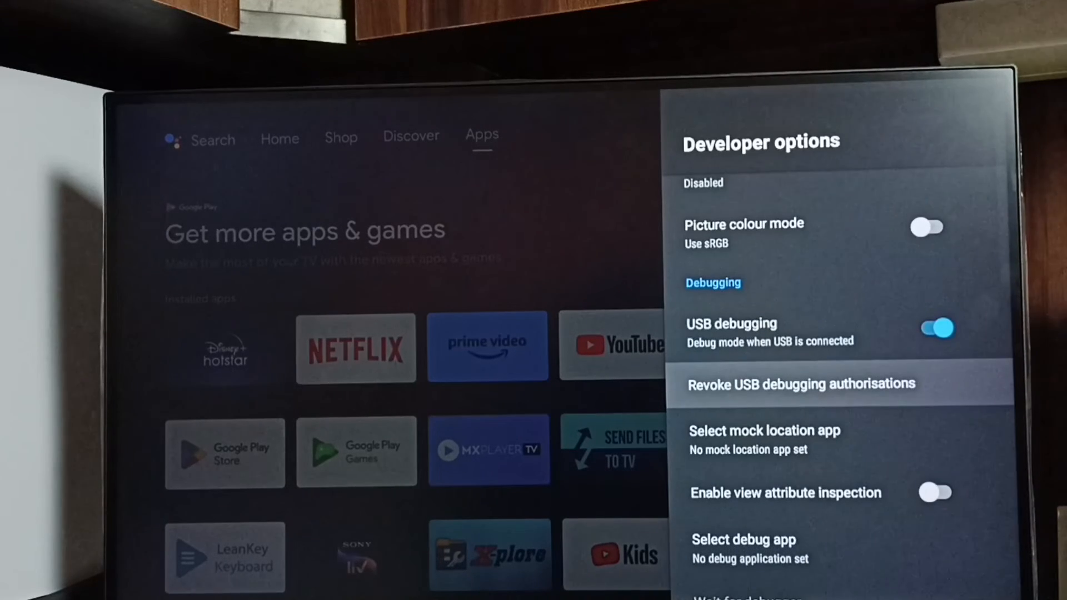
scroll("up", 3)
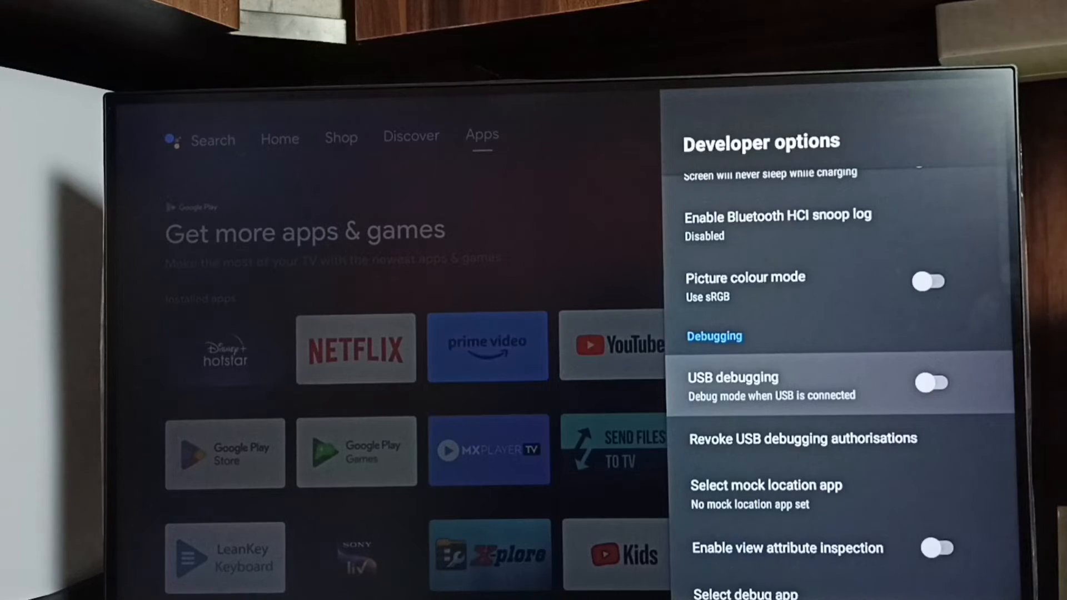
Turn off the 'Enable developer options' master toggle at the top of the page.
scroll("up", 3)
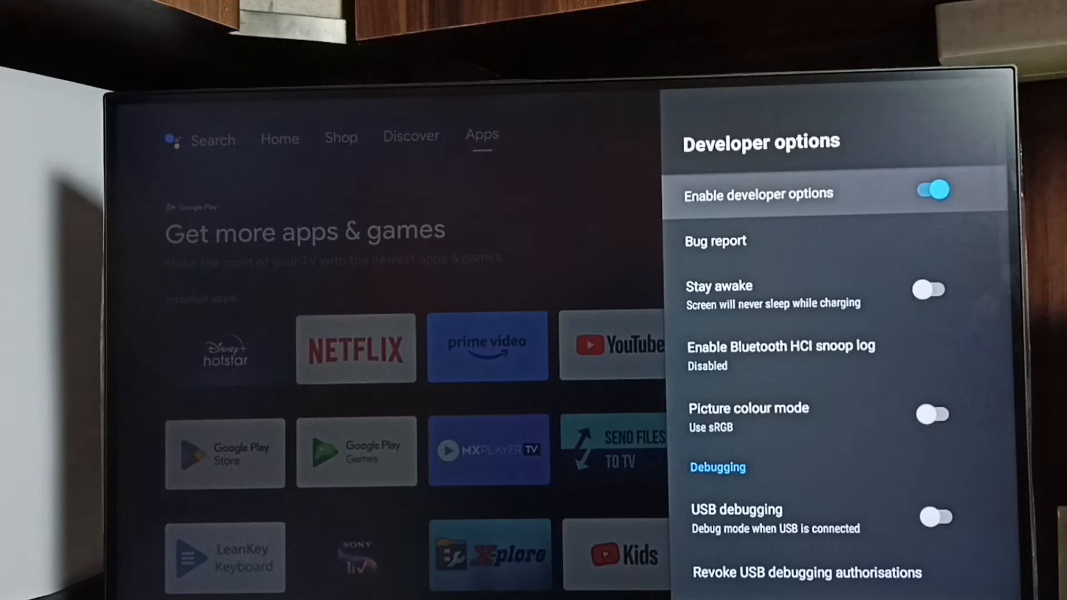
left_click(931, 190)
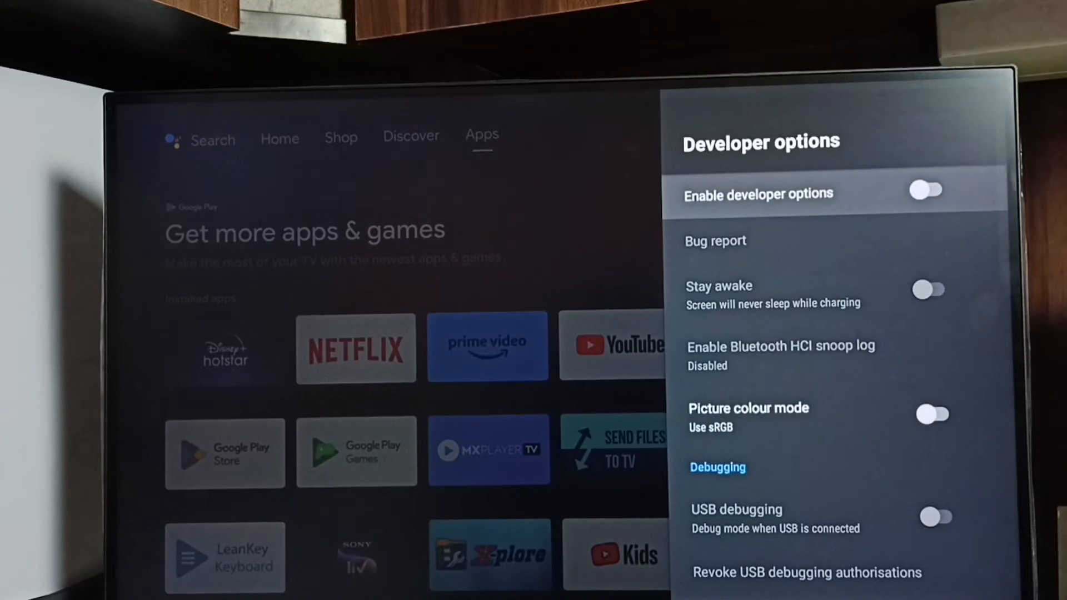